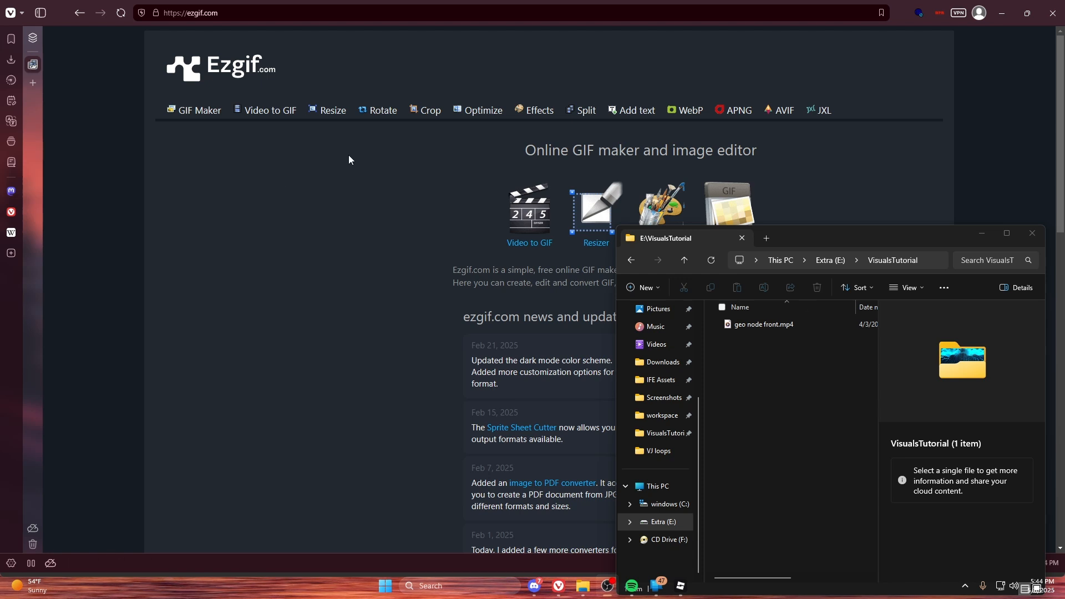
pyautogui.moveTo(398, 212)
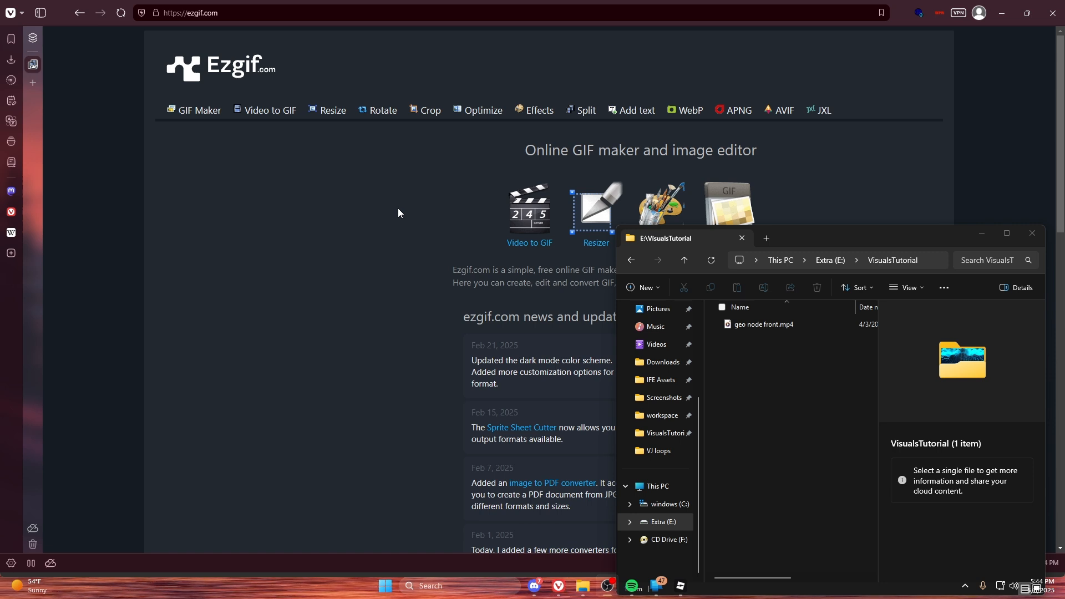
# Preview the geo node front video in Ezgif and resize it to 30 percent (384×216)
pyautogui.click(762, 324)
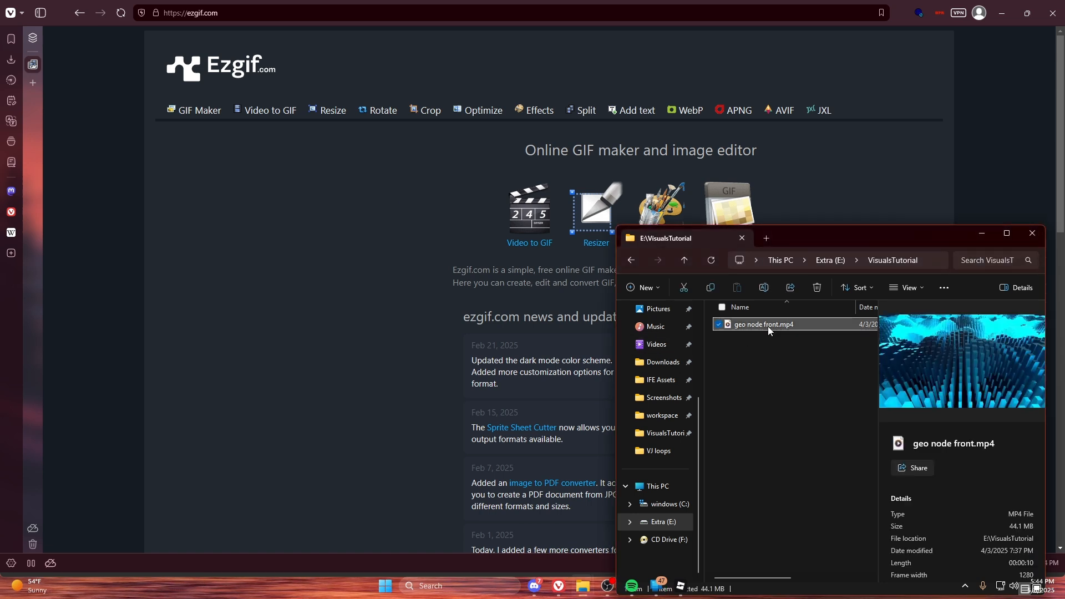
pyautogui.doubleClick(765, 324)
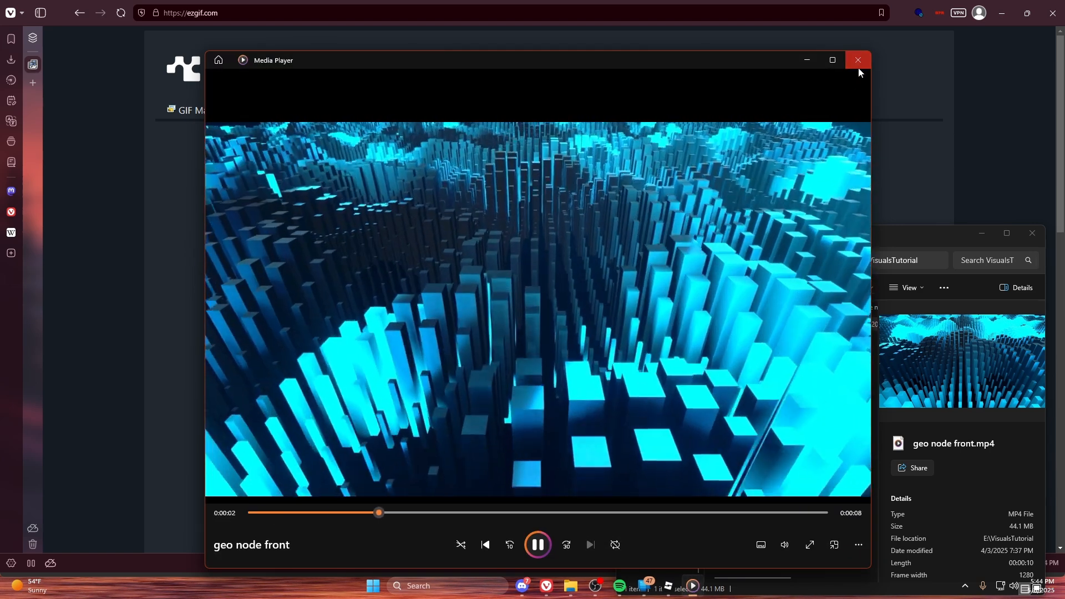
pyautogui.click(857, 60)
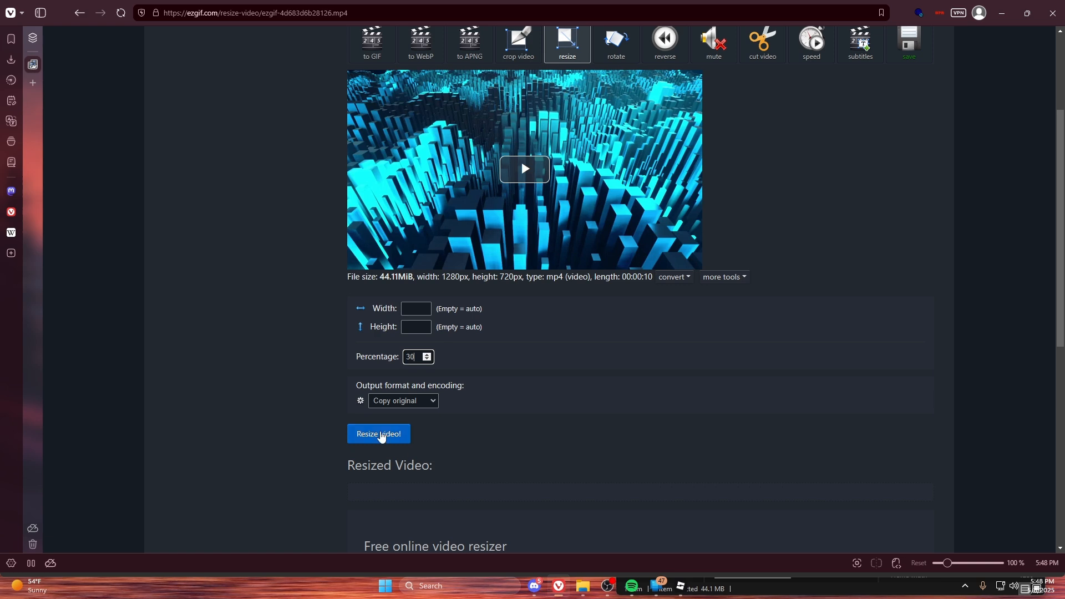
pyautogui.click(372, 42)
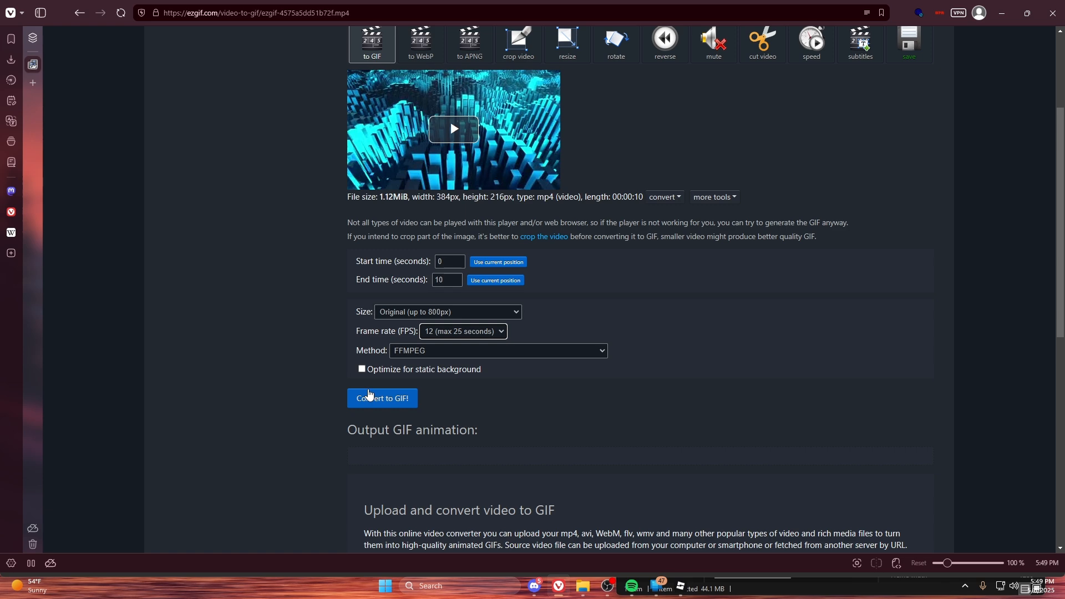
# Convert the resized video into a 120-frame 384×216 GIF and save it
pyautogui.click(381, 398)
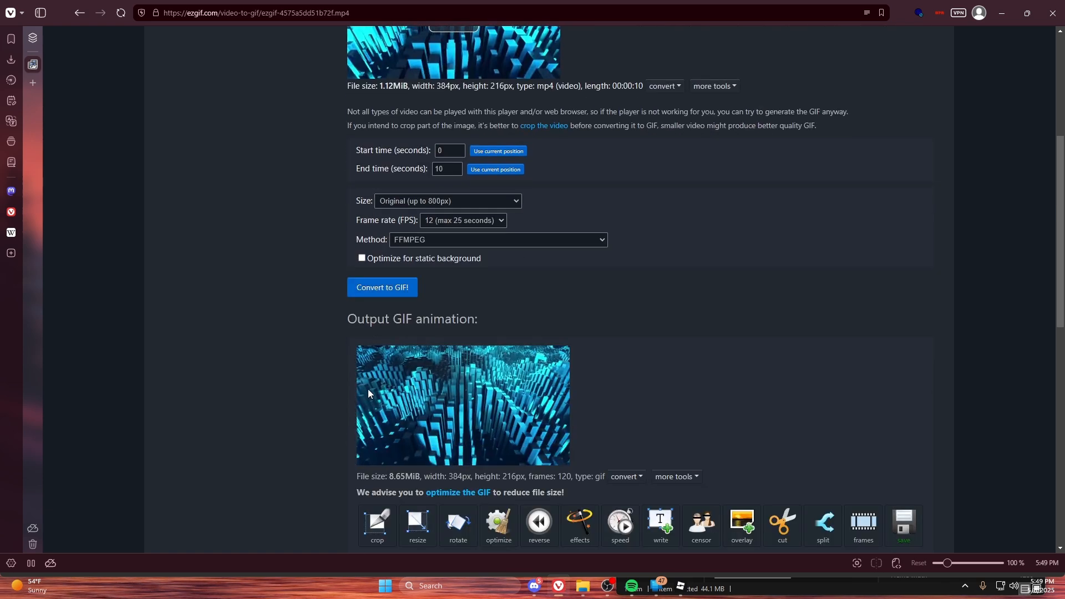
pyautogui.scroll(-3)
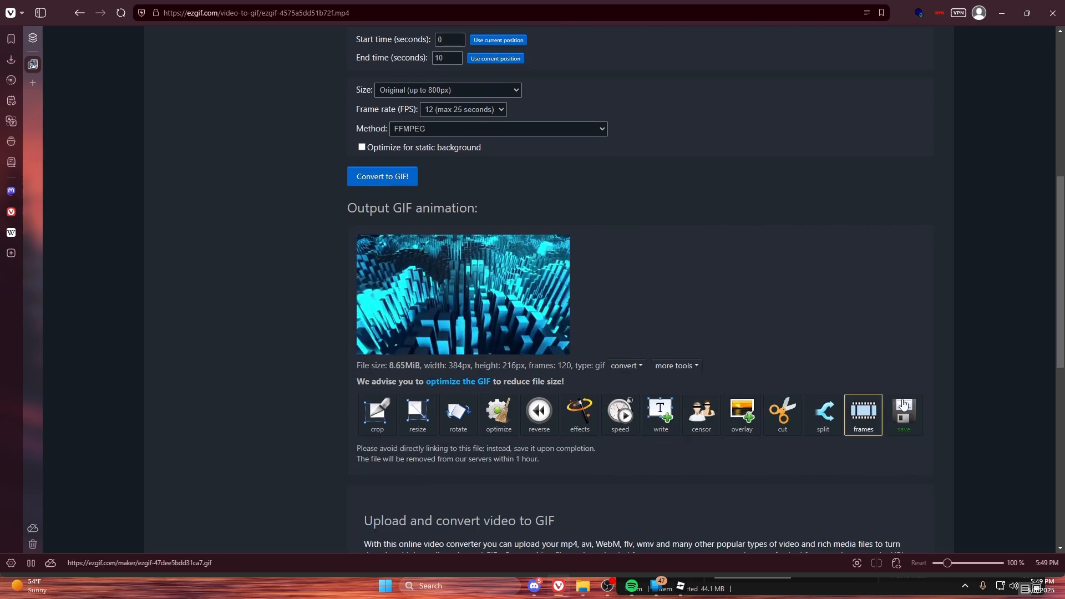
pyautogui.click(903, 415)
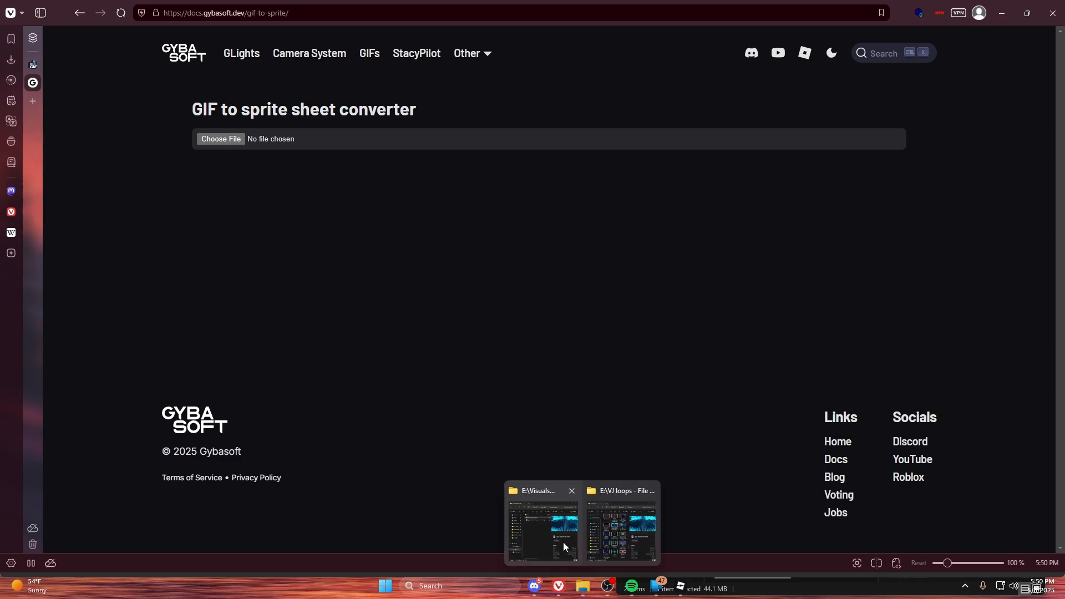
# Turn the saved GIF into a 120-frame sprite sheet on Gybasoft and copy the Roblox script
pyautogui.click(542, 523)
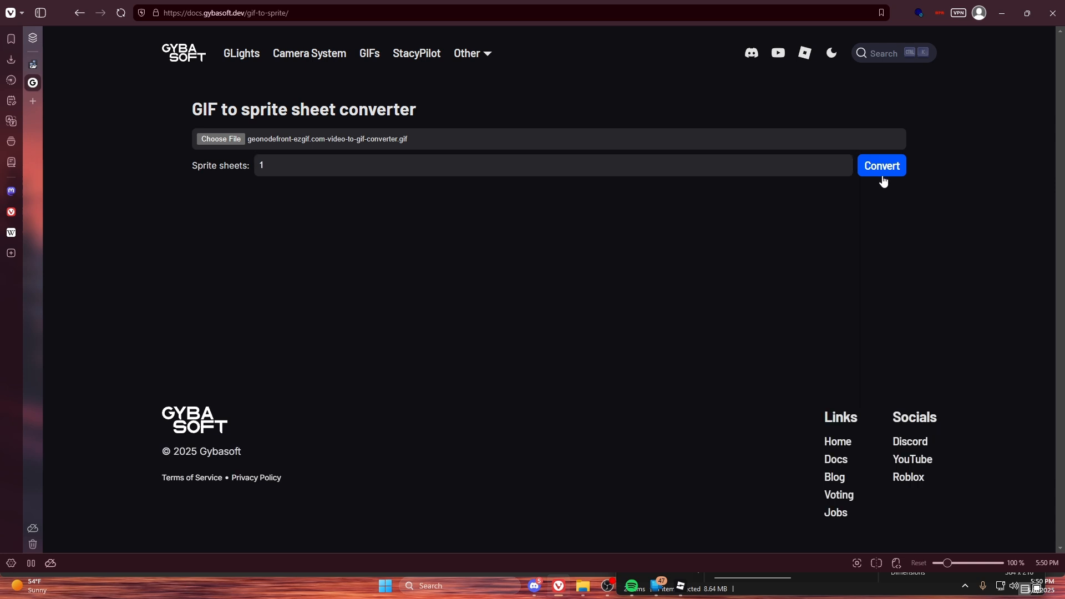
pyautogui.click(881, 165)
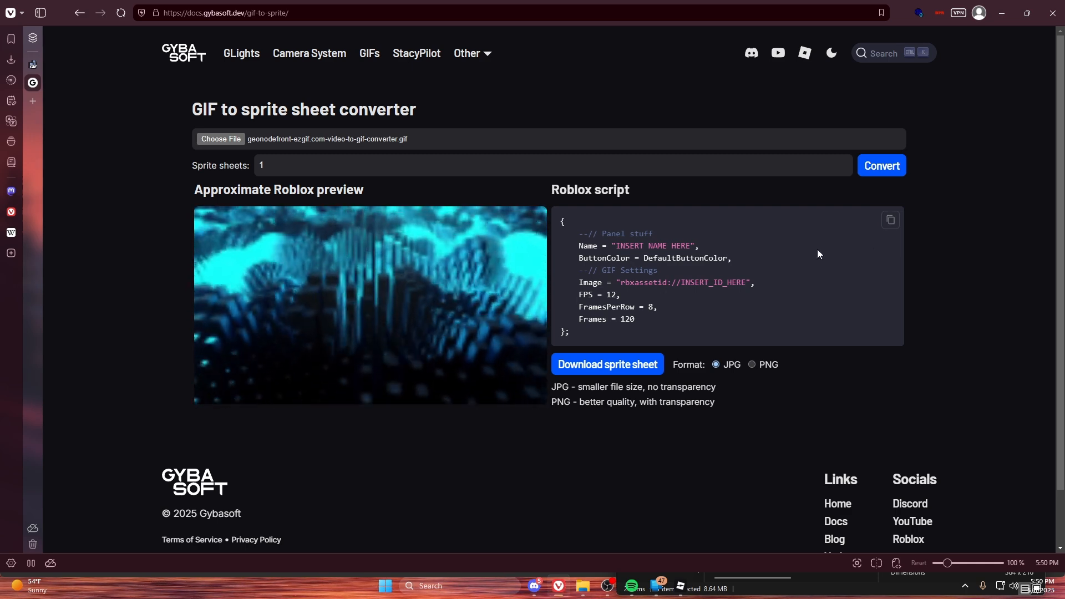
pyautogui.click(606, 364)
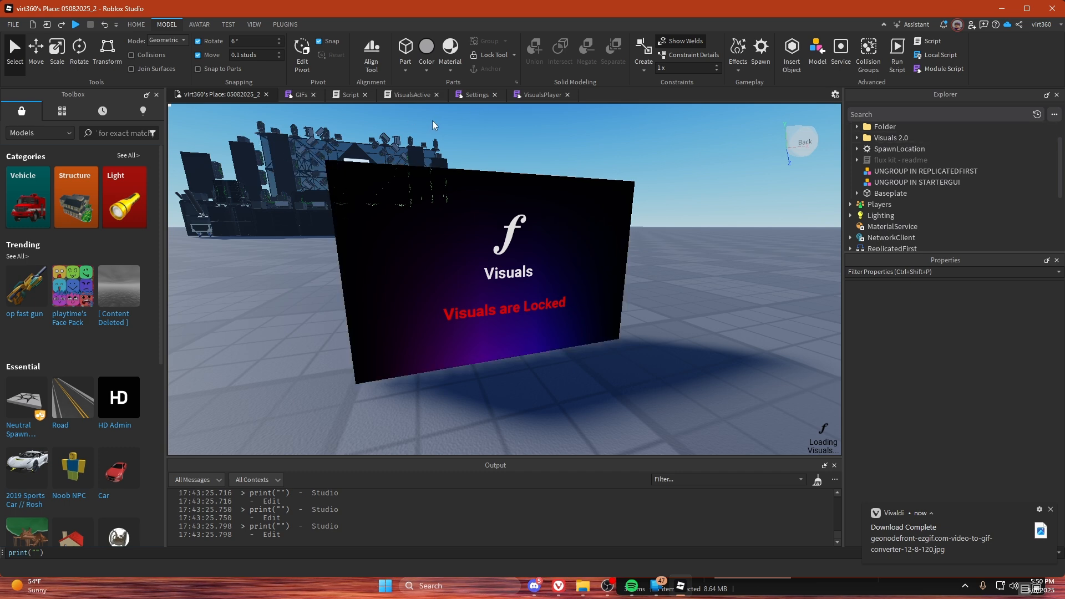
# Paste the sprite-sheet entry into the GIFs script and expand Visuals 2.0 > Scripts
pyautogui.click(300, 94)
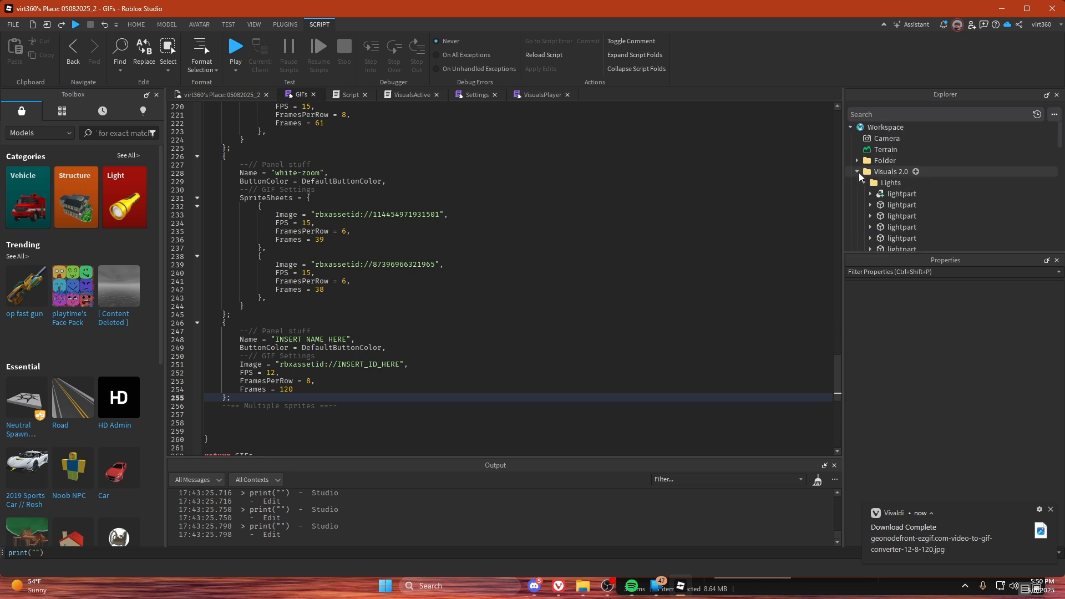
pyautogui.click(226, 94)
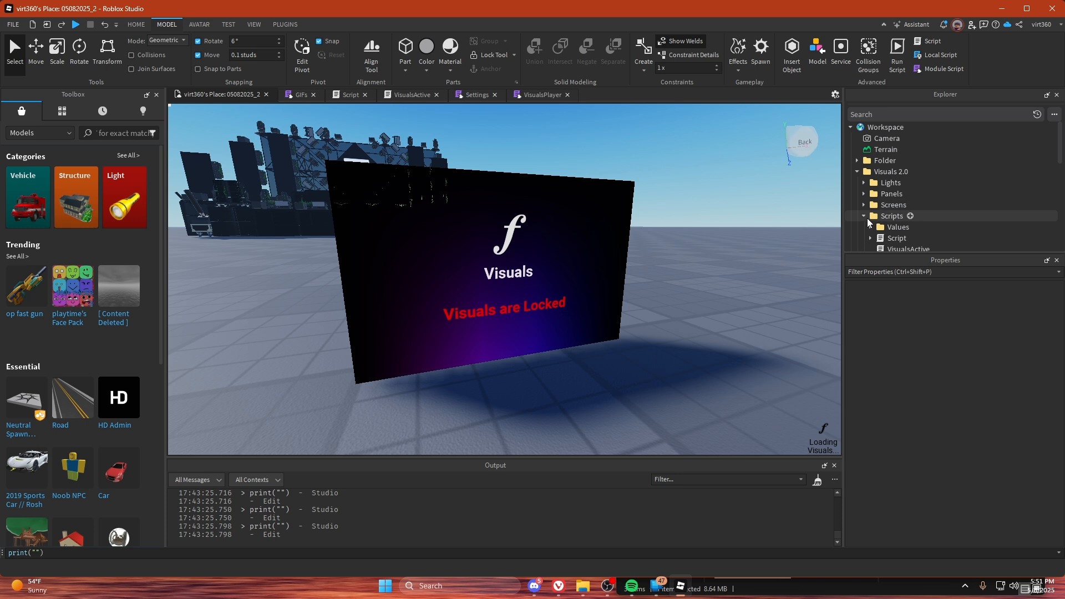
pyautogui.click(300, 94)
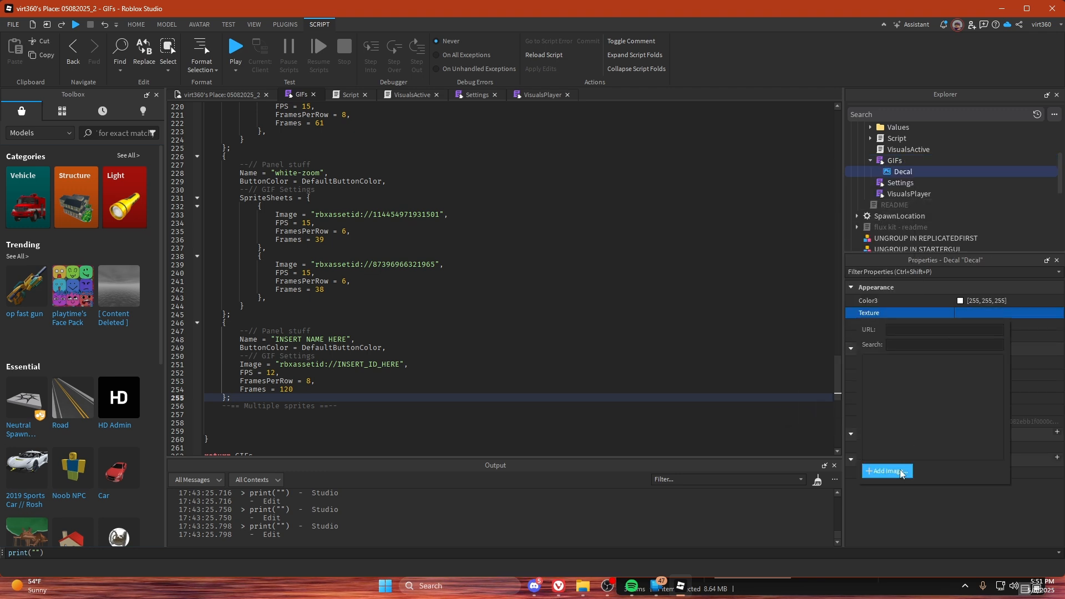
# Upload the sprite sheet JPG as an image named 'bluecubessprite' for the Decal texture
pyautogui.click(884, 471)
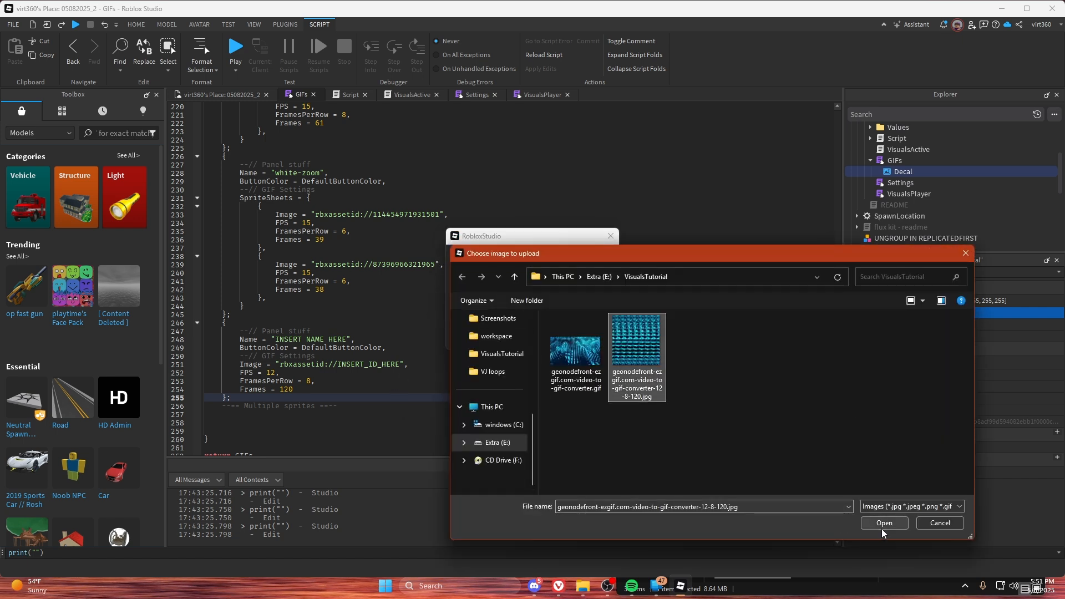
pyautogui.click(883, 522)
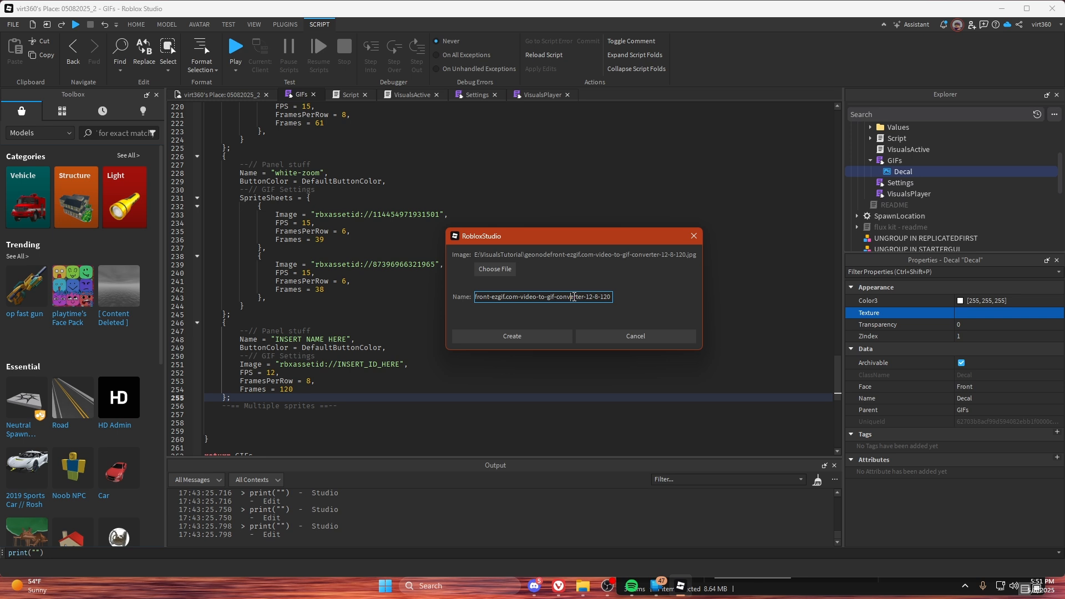
pyautogui.write('bluecu')
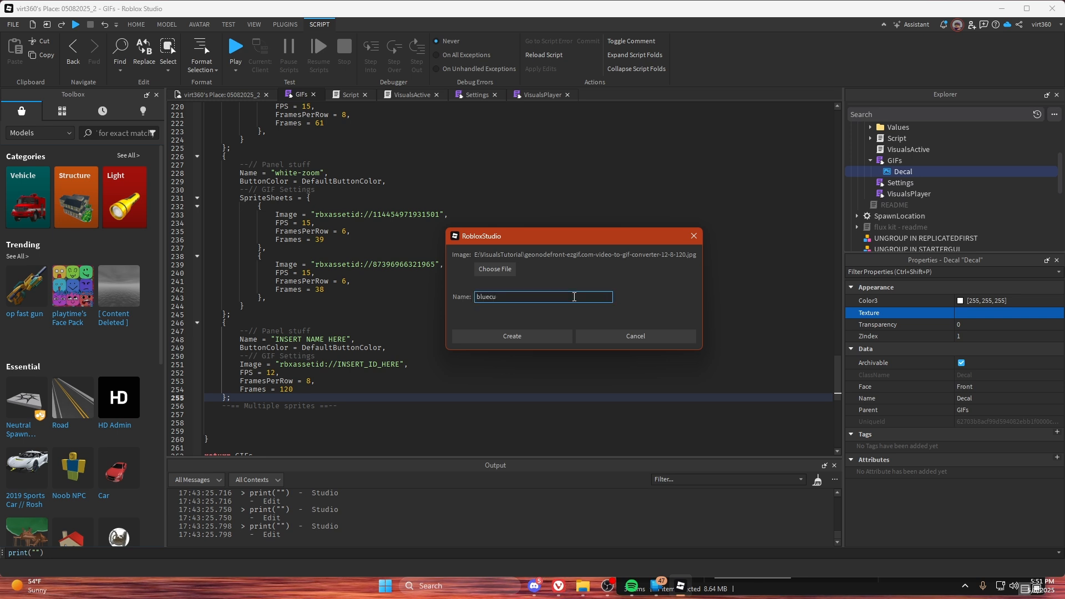
pyautogui.write('bessprite')
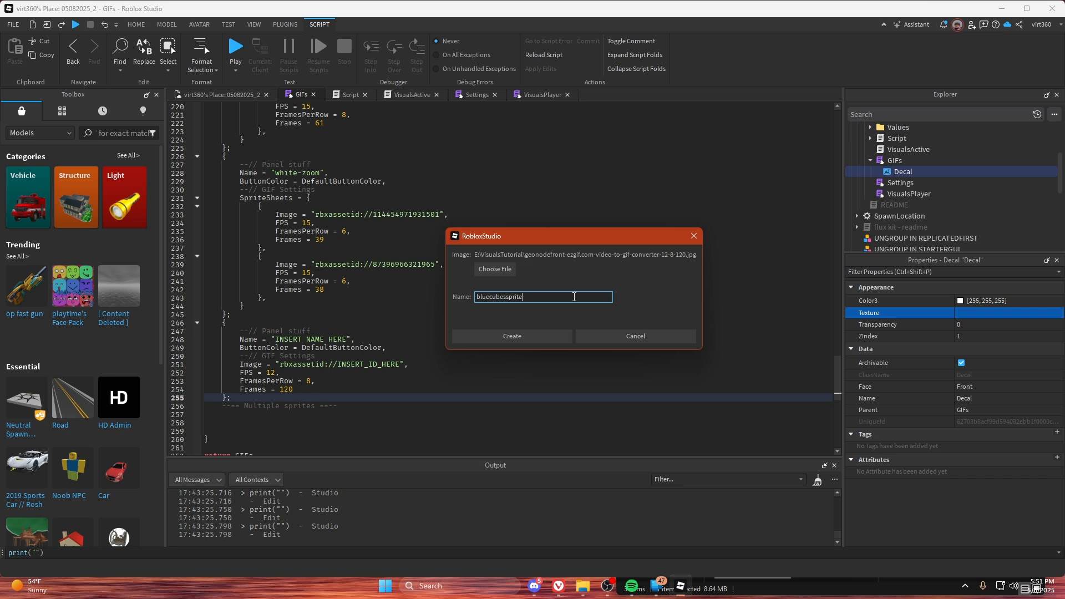
pyautogui.moveTo(581, 373)
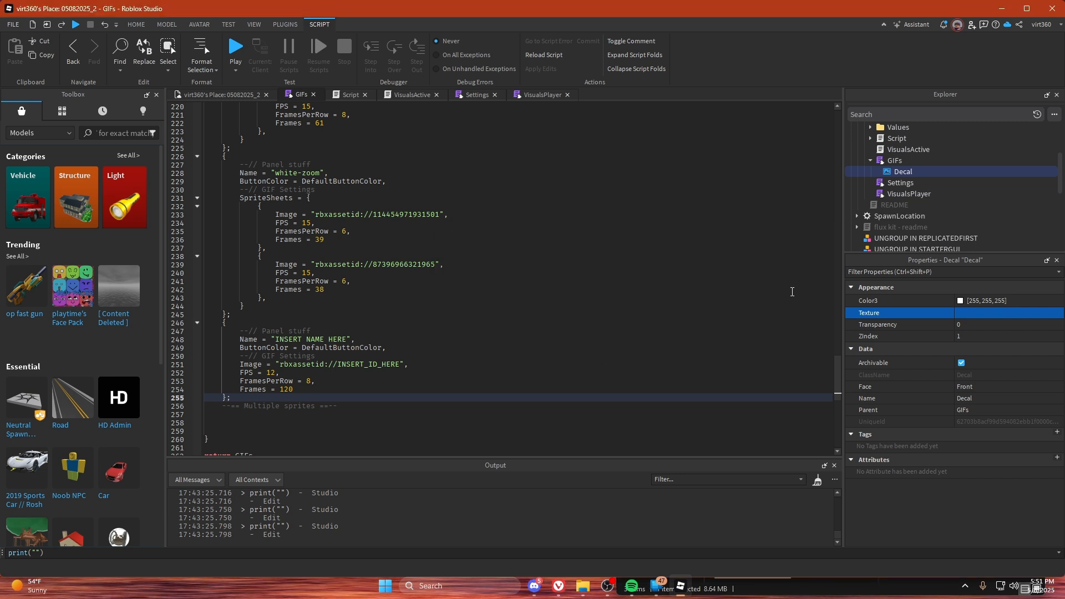
pyautogui.click(1005, 313)
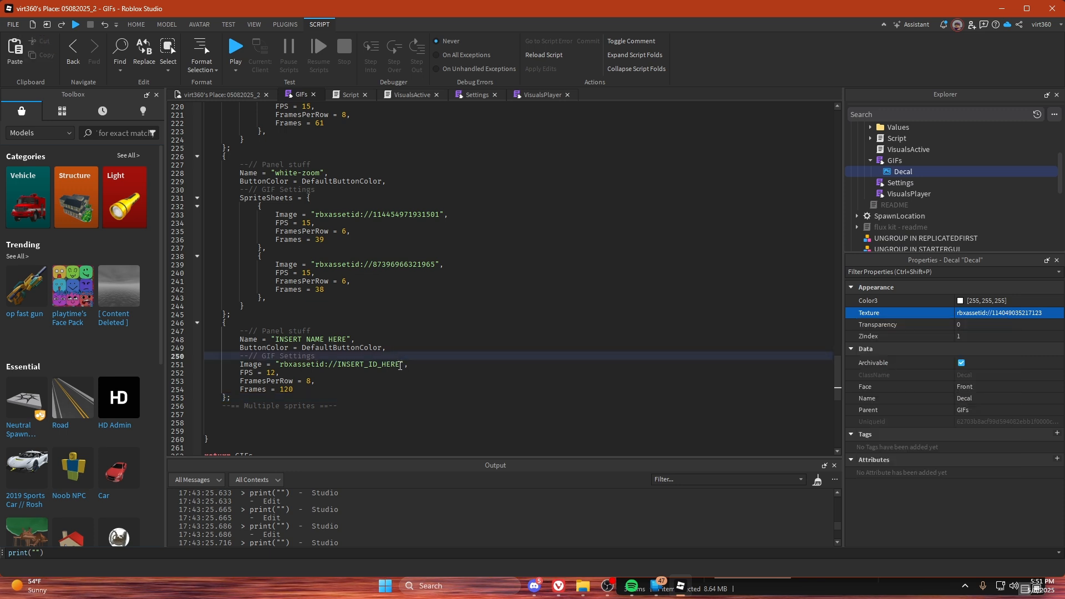
pyautogui.doubleClick(367, 365)
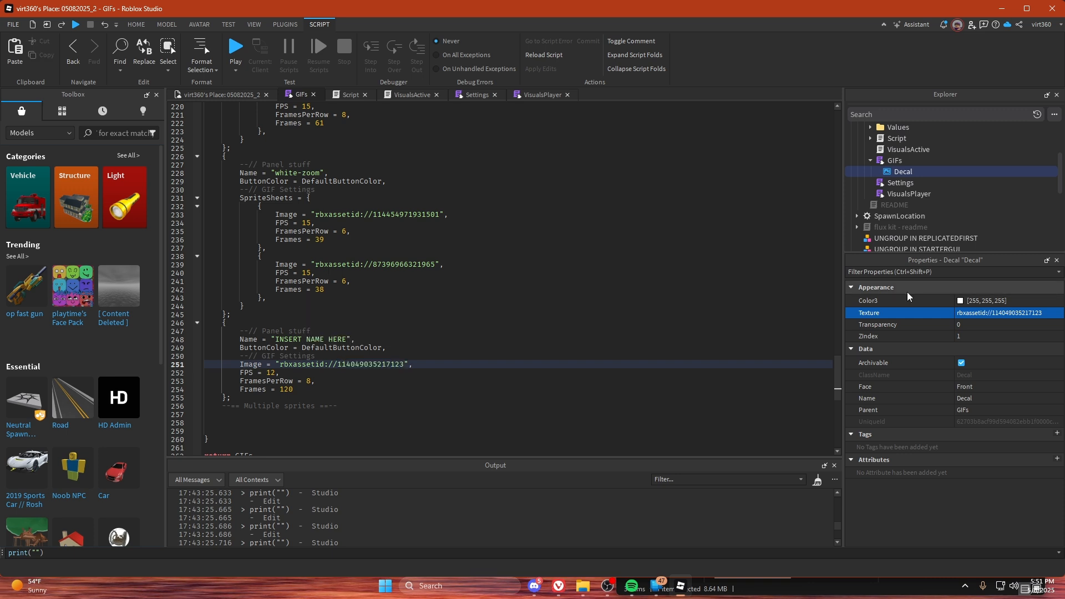
pyautogui.doubleClick(310, 338)
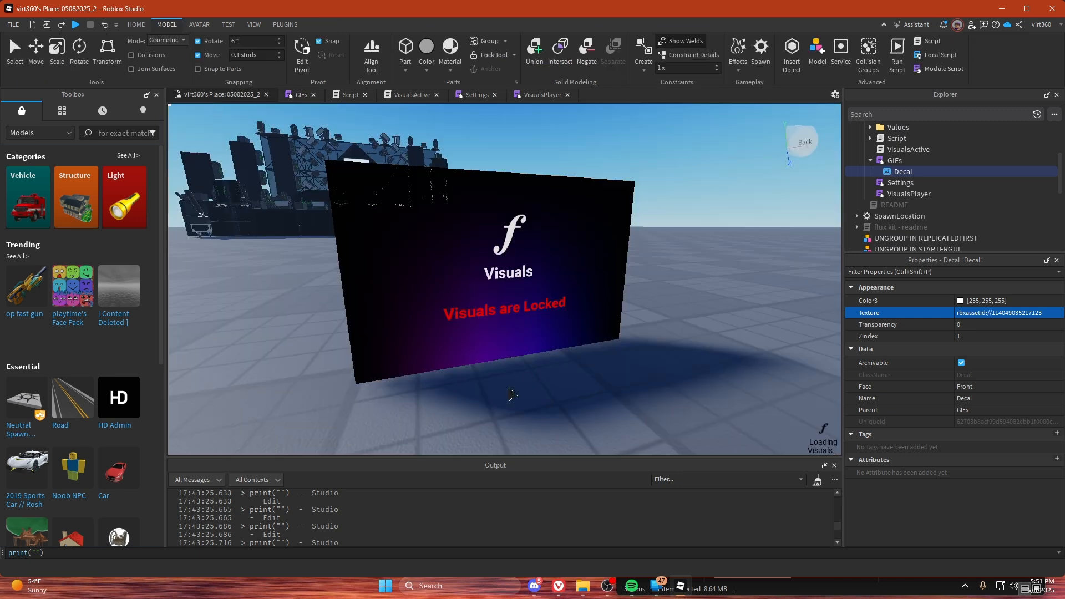
pyautogui.moveTo(580, 215)
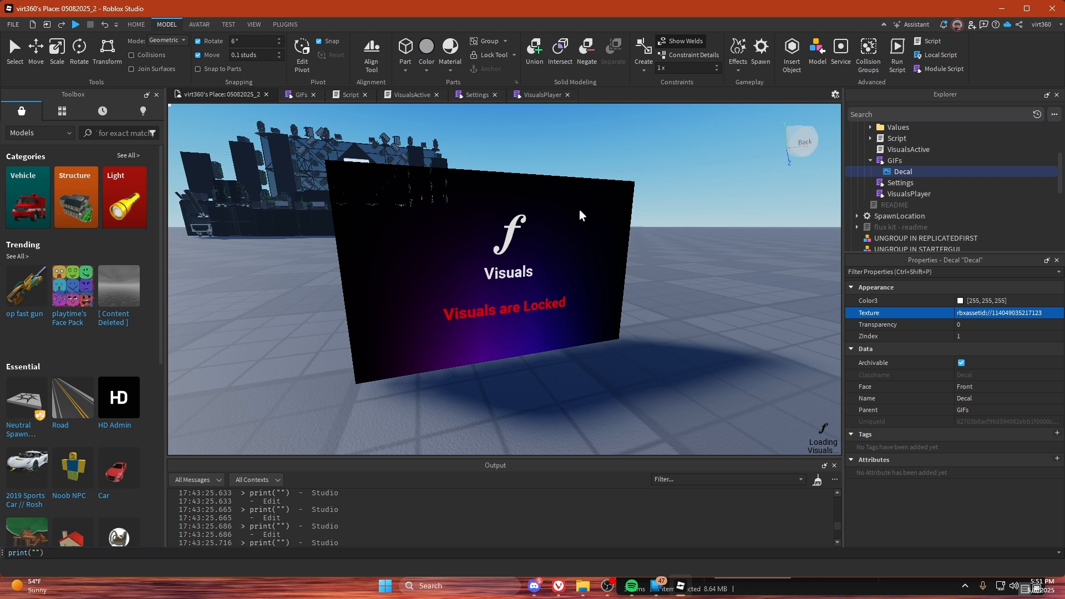
# Make the Panel and StartScreen frames visible, then start a playtest from Home
pyautogui.click(897, 159)
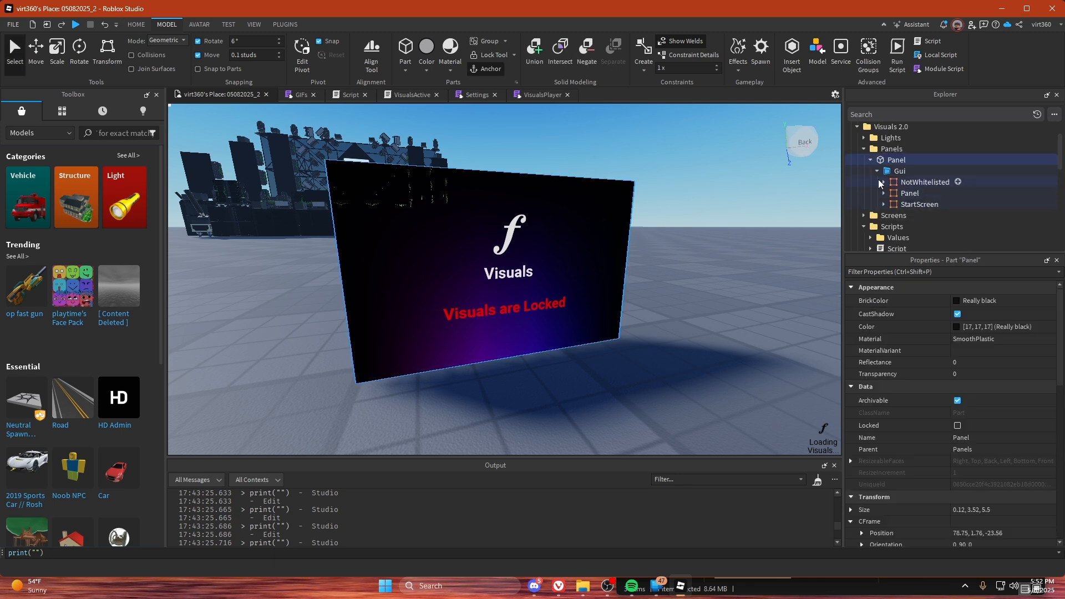
pyautogui.click(909, 193)
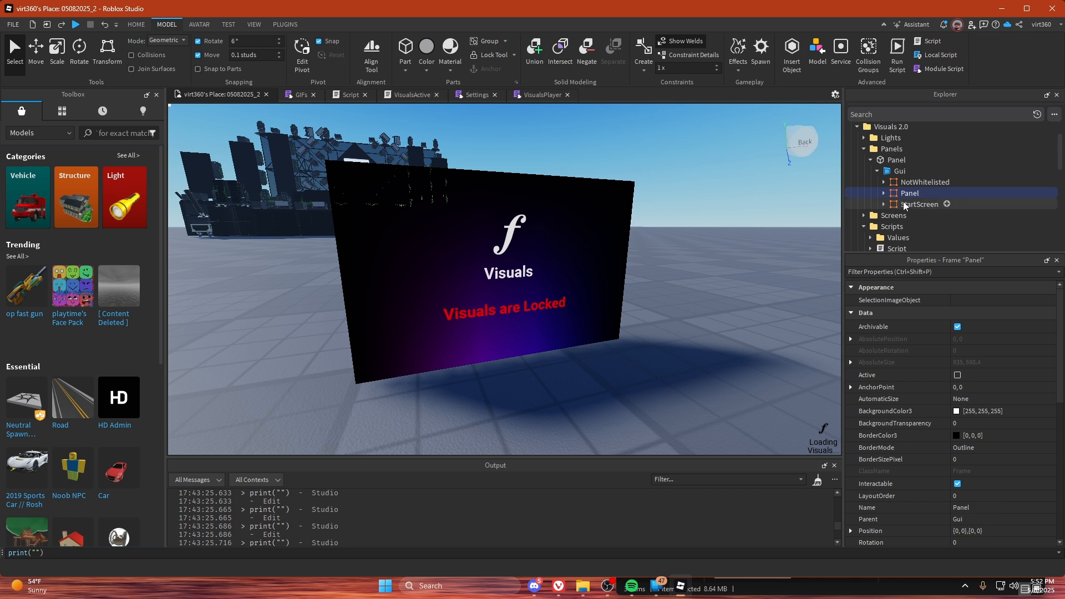
pyautogui.click(919, 203)
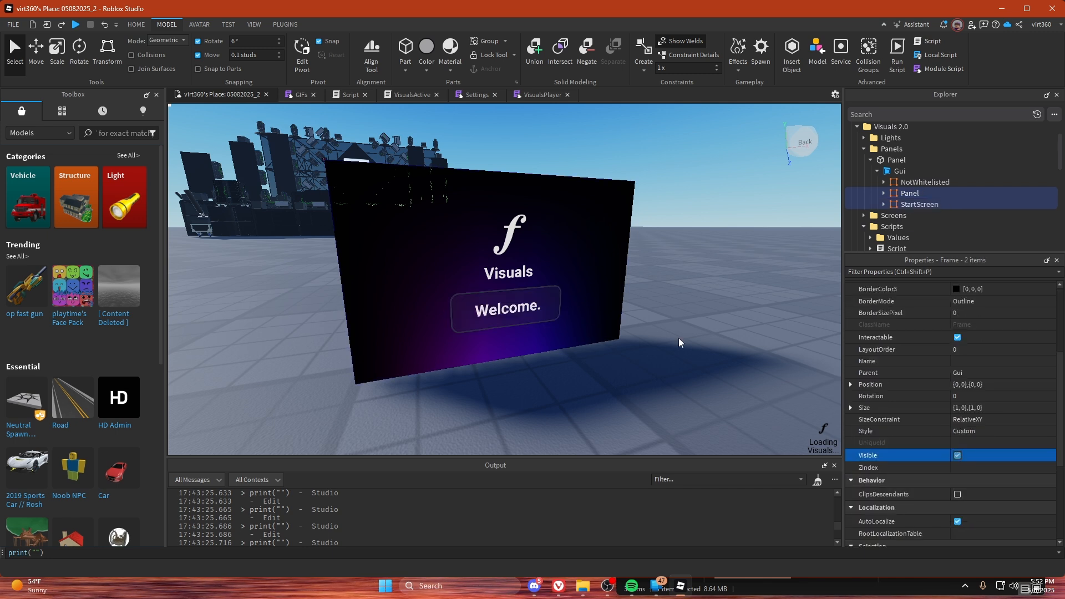
pyautogui.click(136, 24)
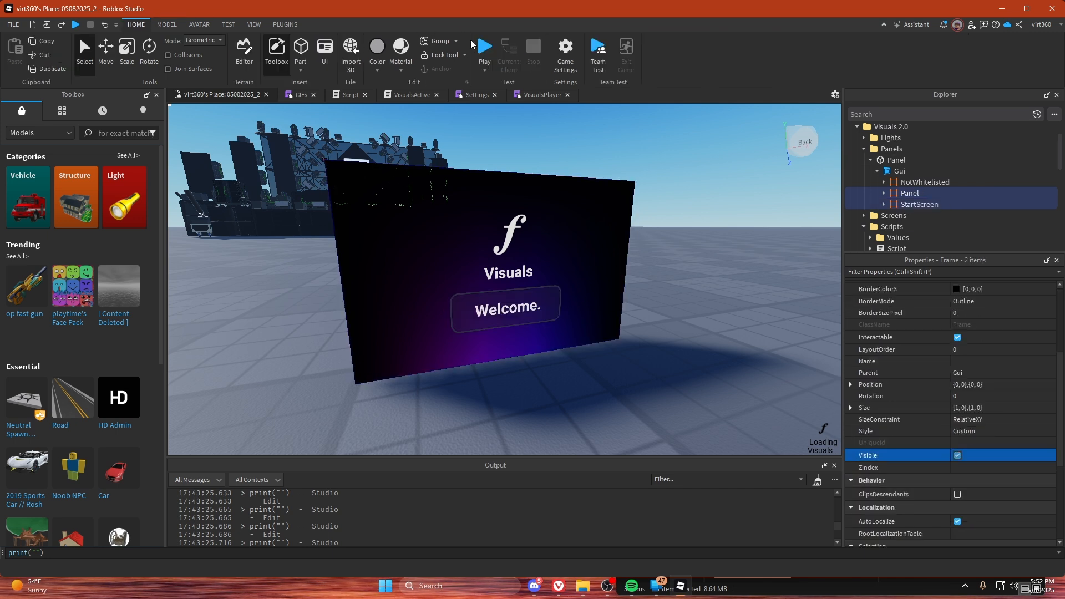
pyautogui.click(484, 46)
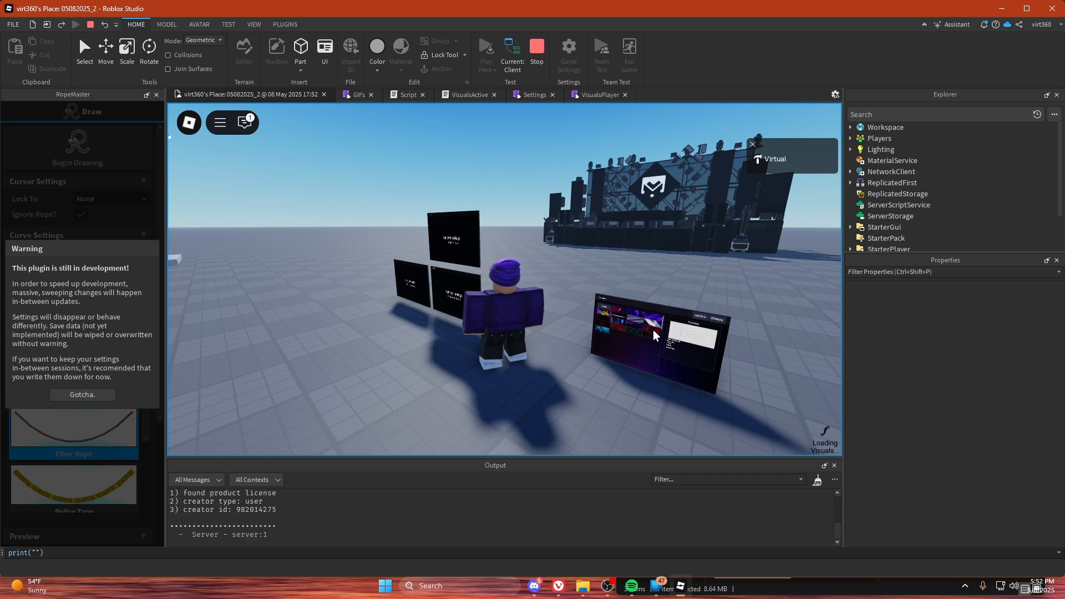